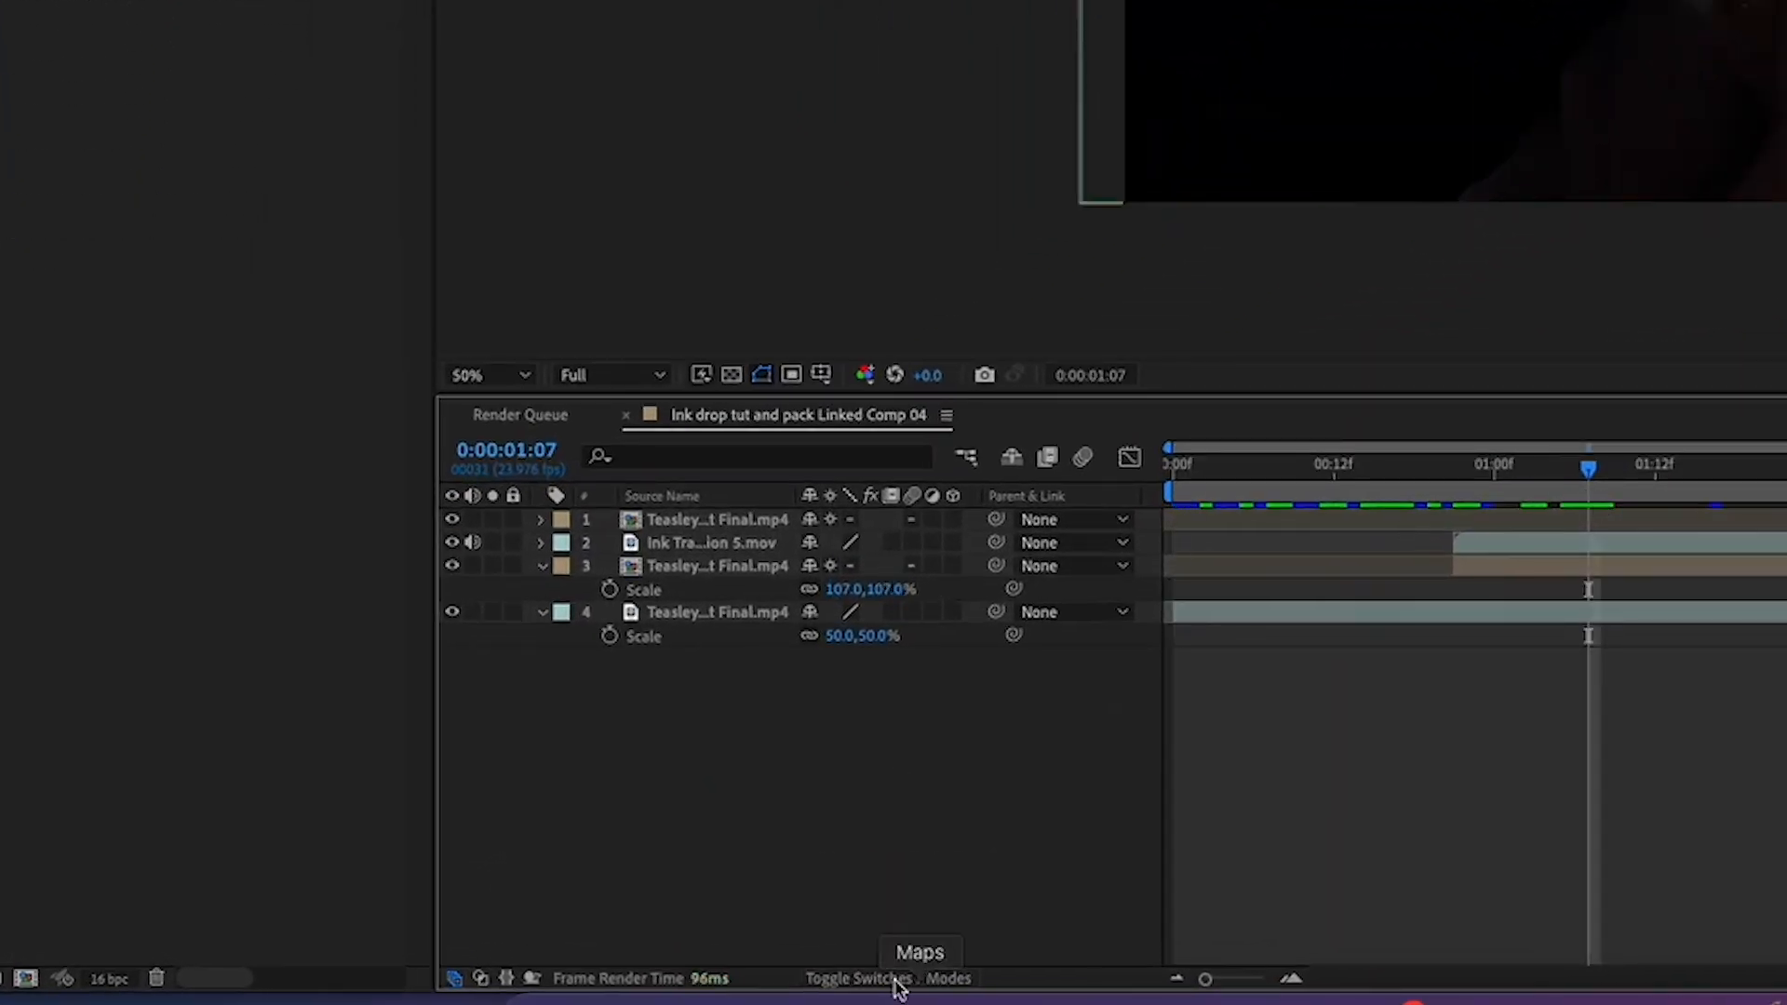
- Reveal the Modes/Track Matte columns, scrub through the ink transition, and return to frame 0
left_click(857, 978)
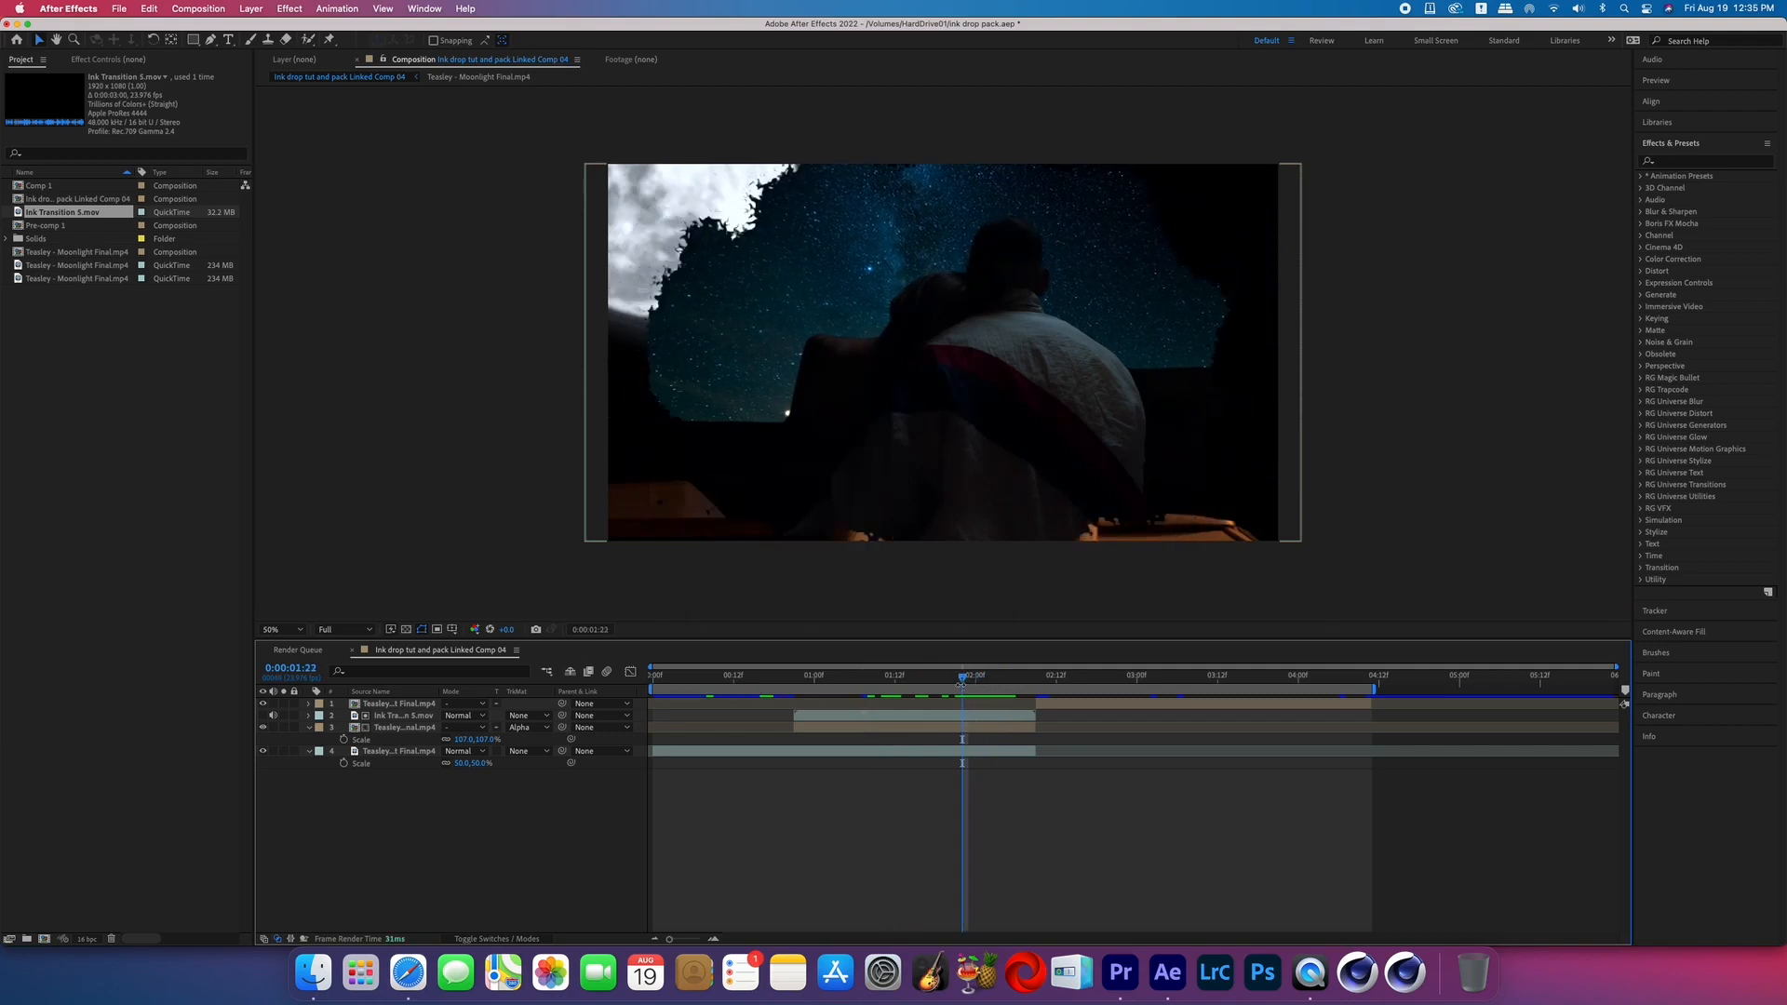
left_click(910, 676)
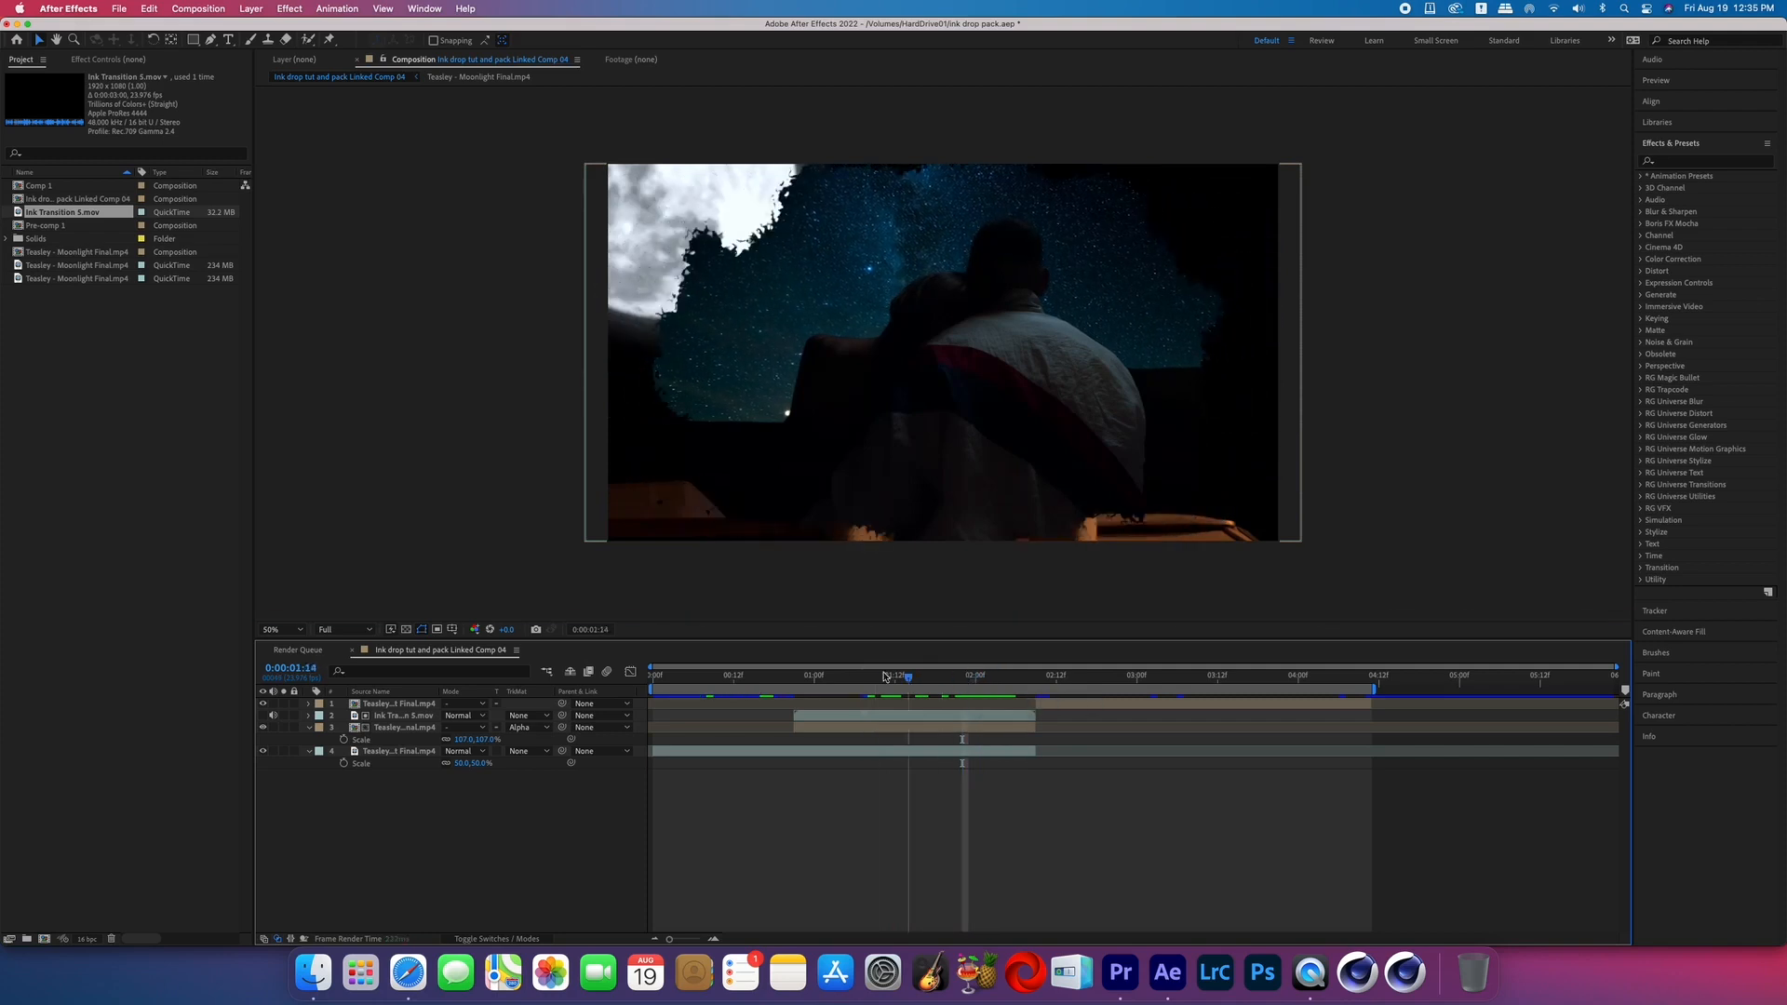
left_click(651, 674)
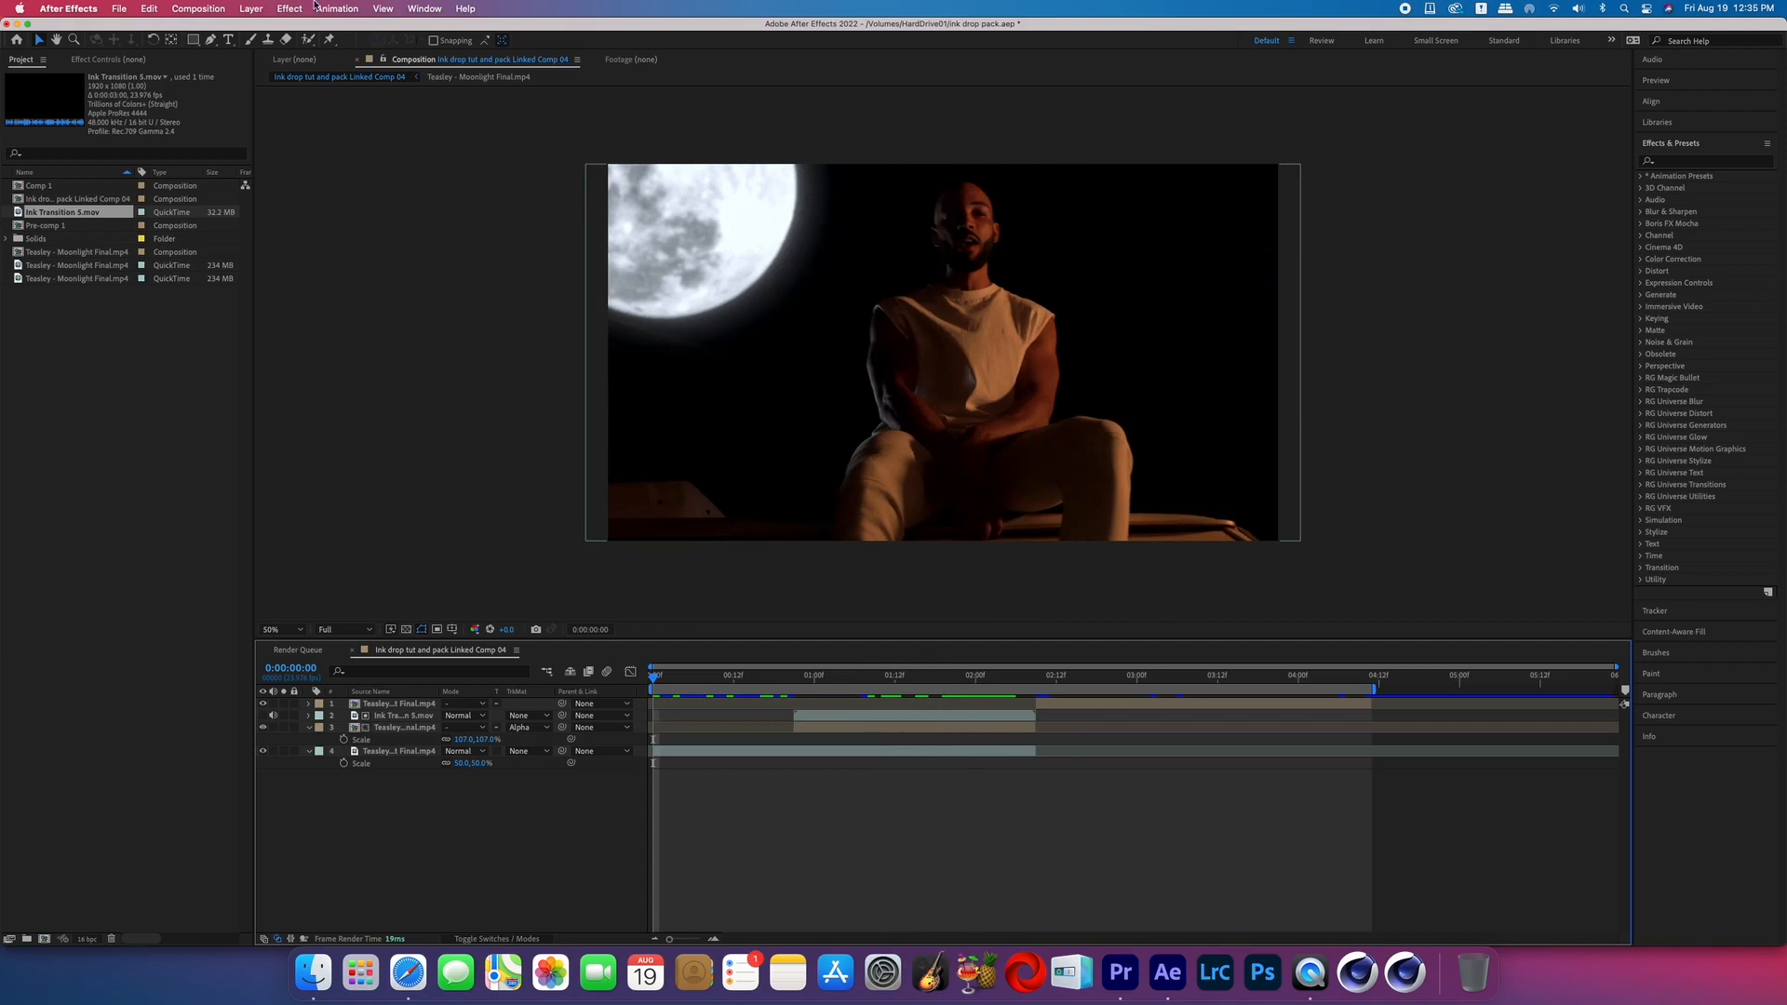
- Create Null 2 and parent layers 2–5 (footage and ink layers) to it
left_click(250, 8)
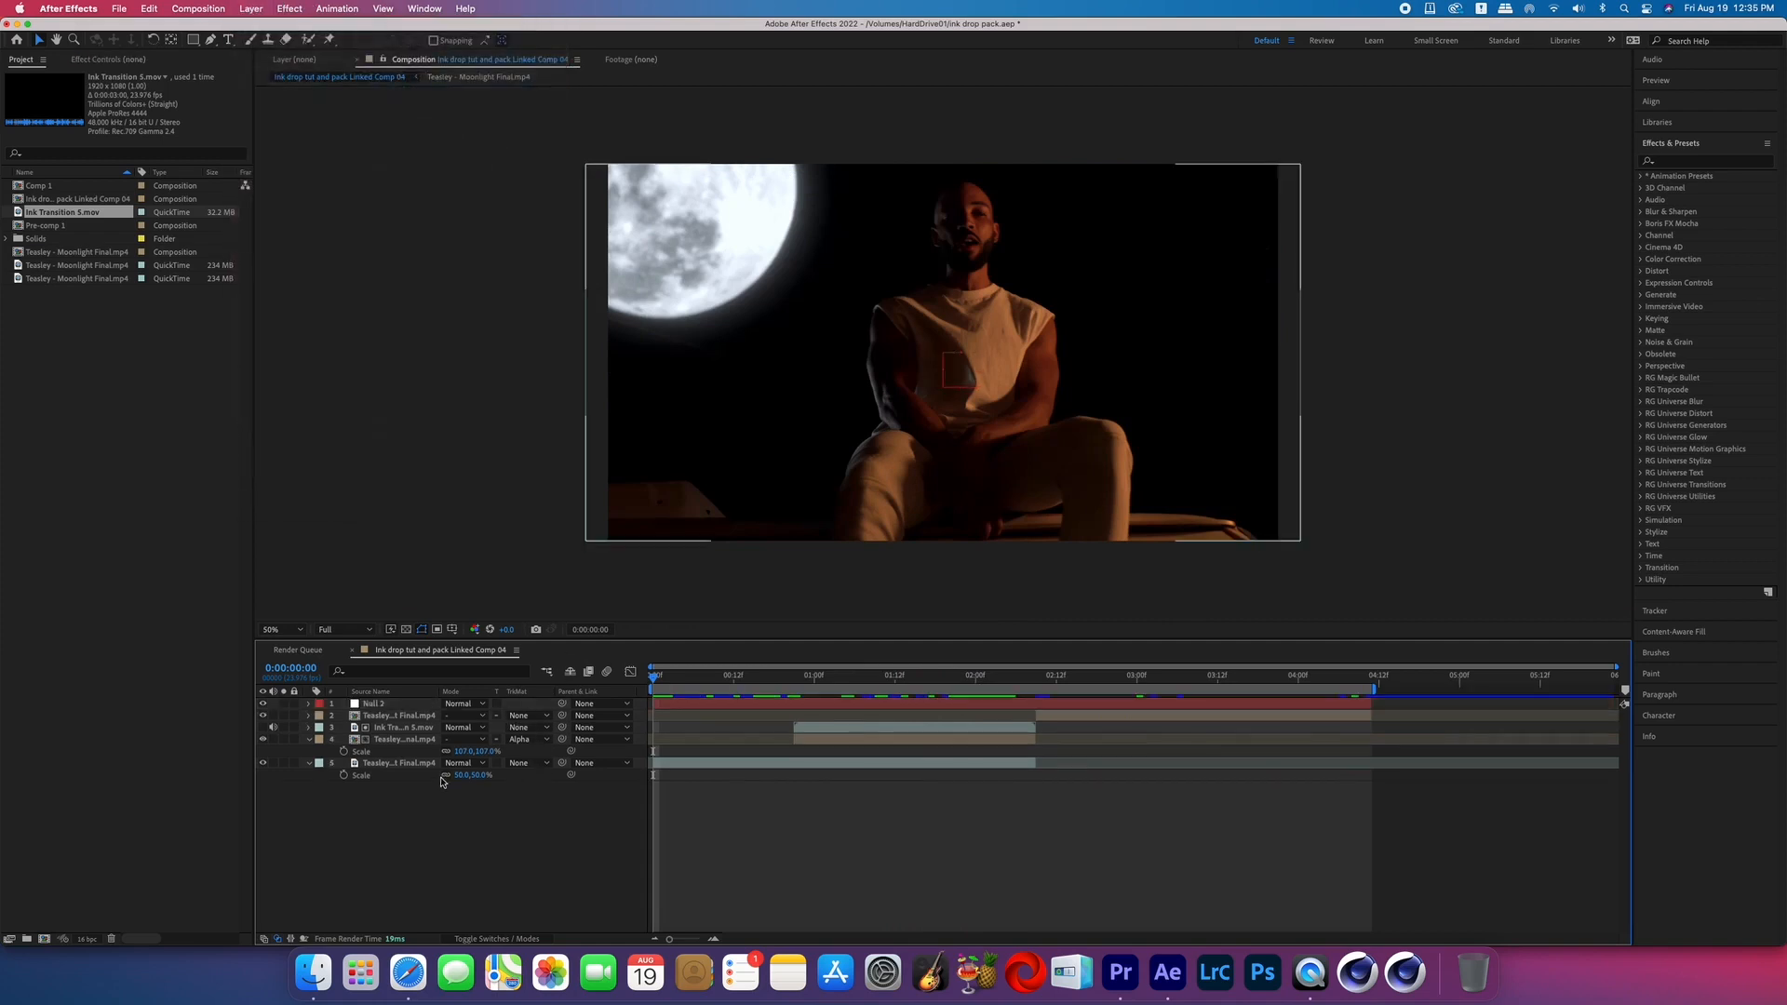
left_click(400, 763)
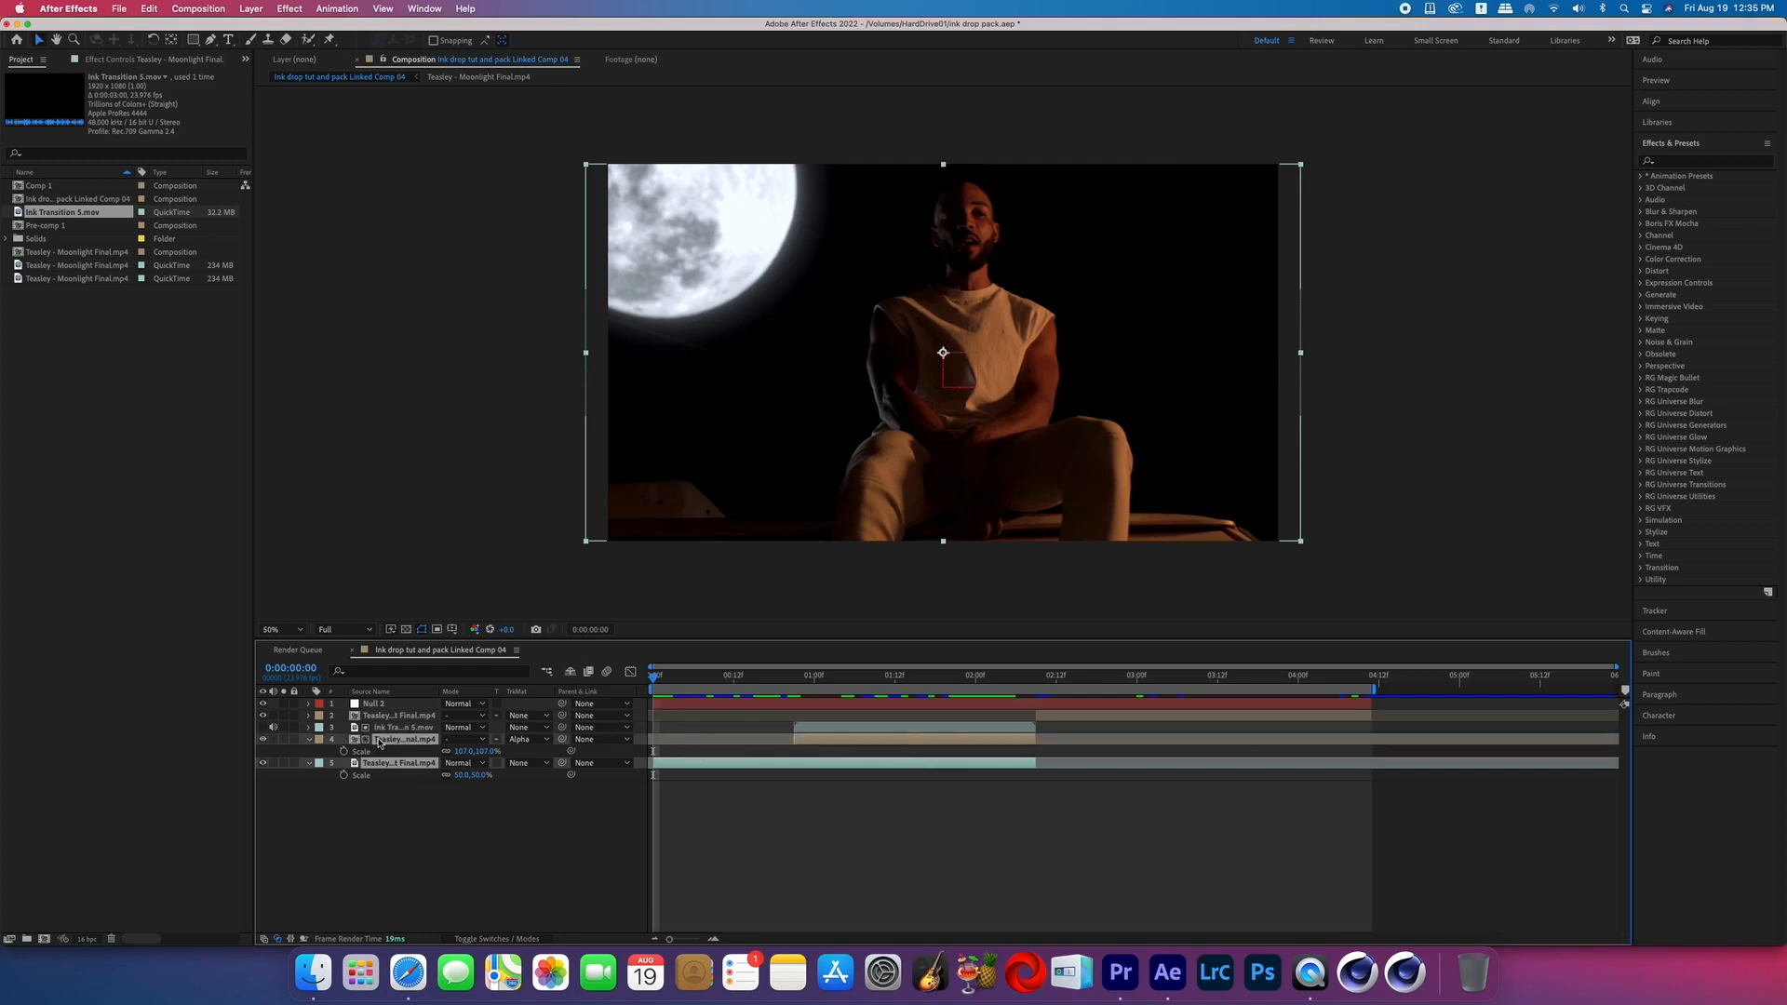
left_click(583, 715)
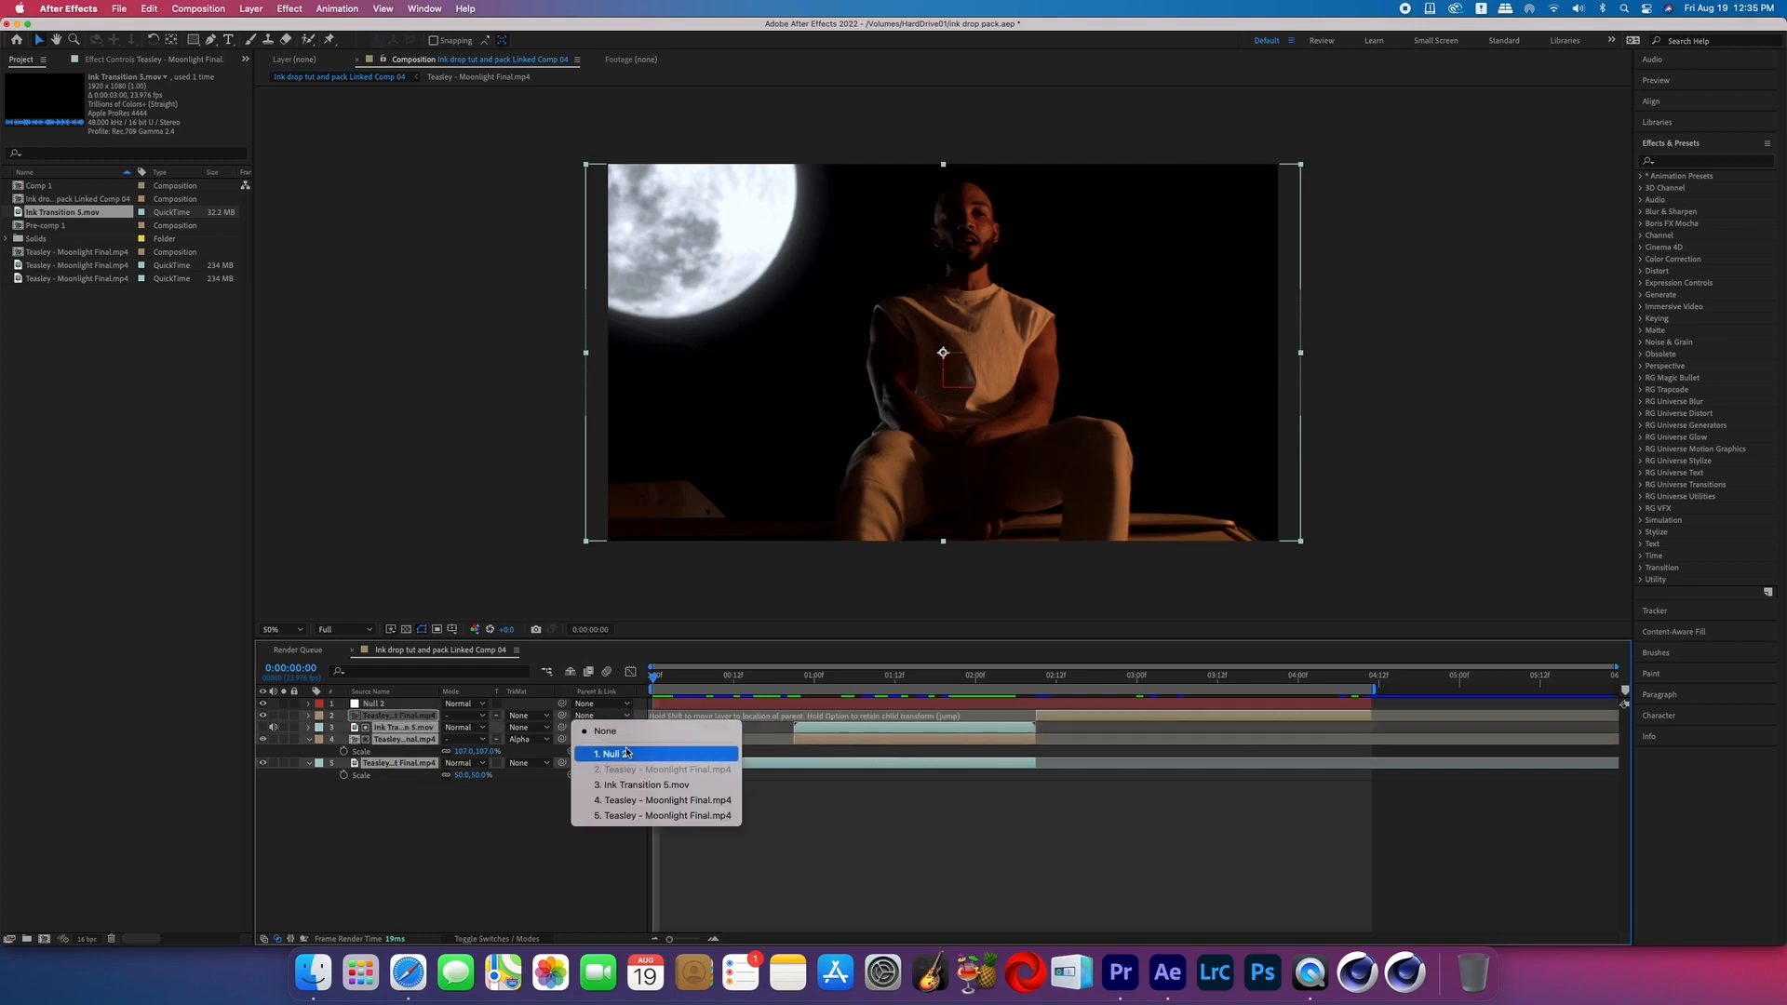
left_click(609, 753)
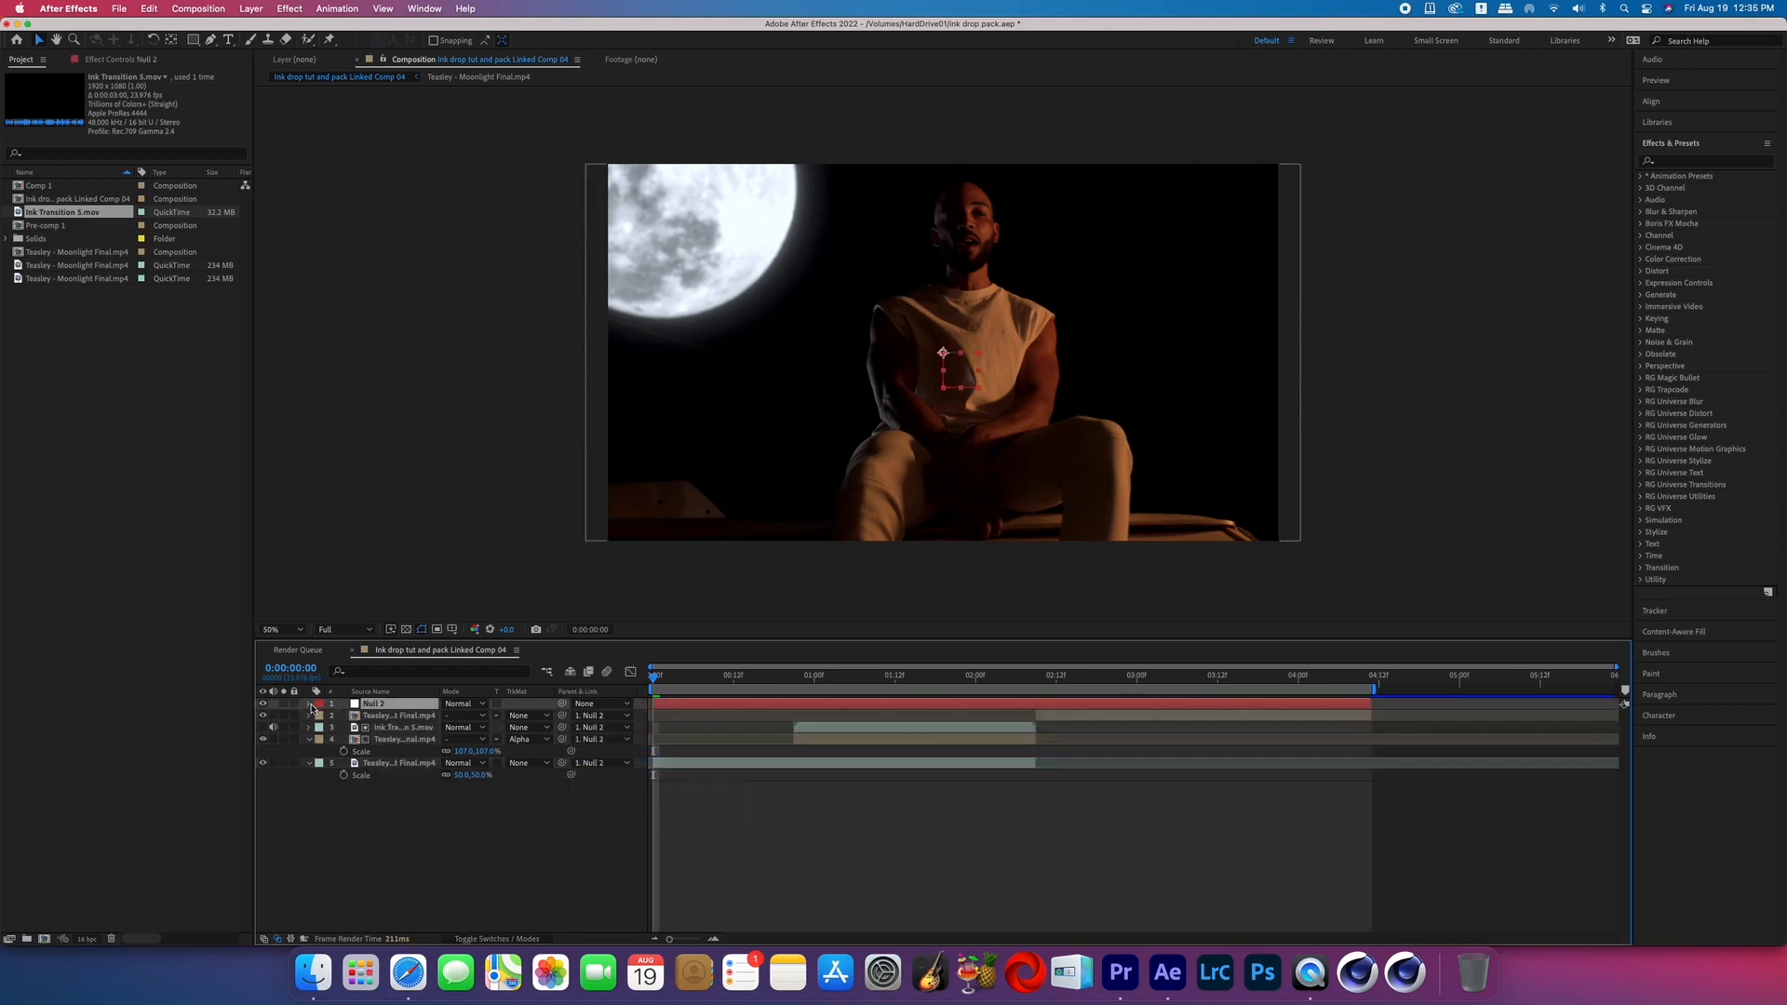
- Enable Position, Scale and Rotation stopwatches on the null and edit its transform near 4:10
left_click(308, 704)
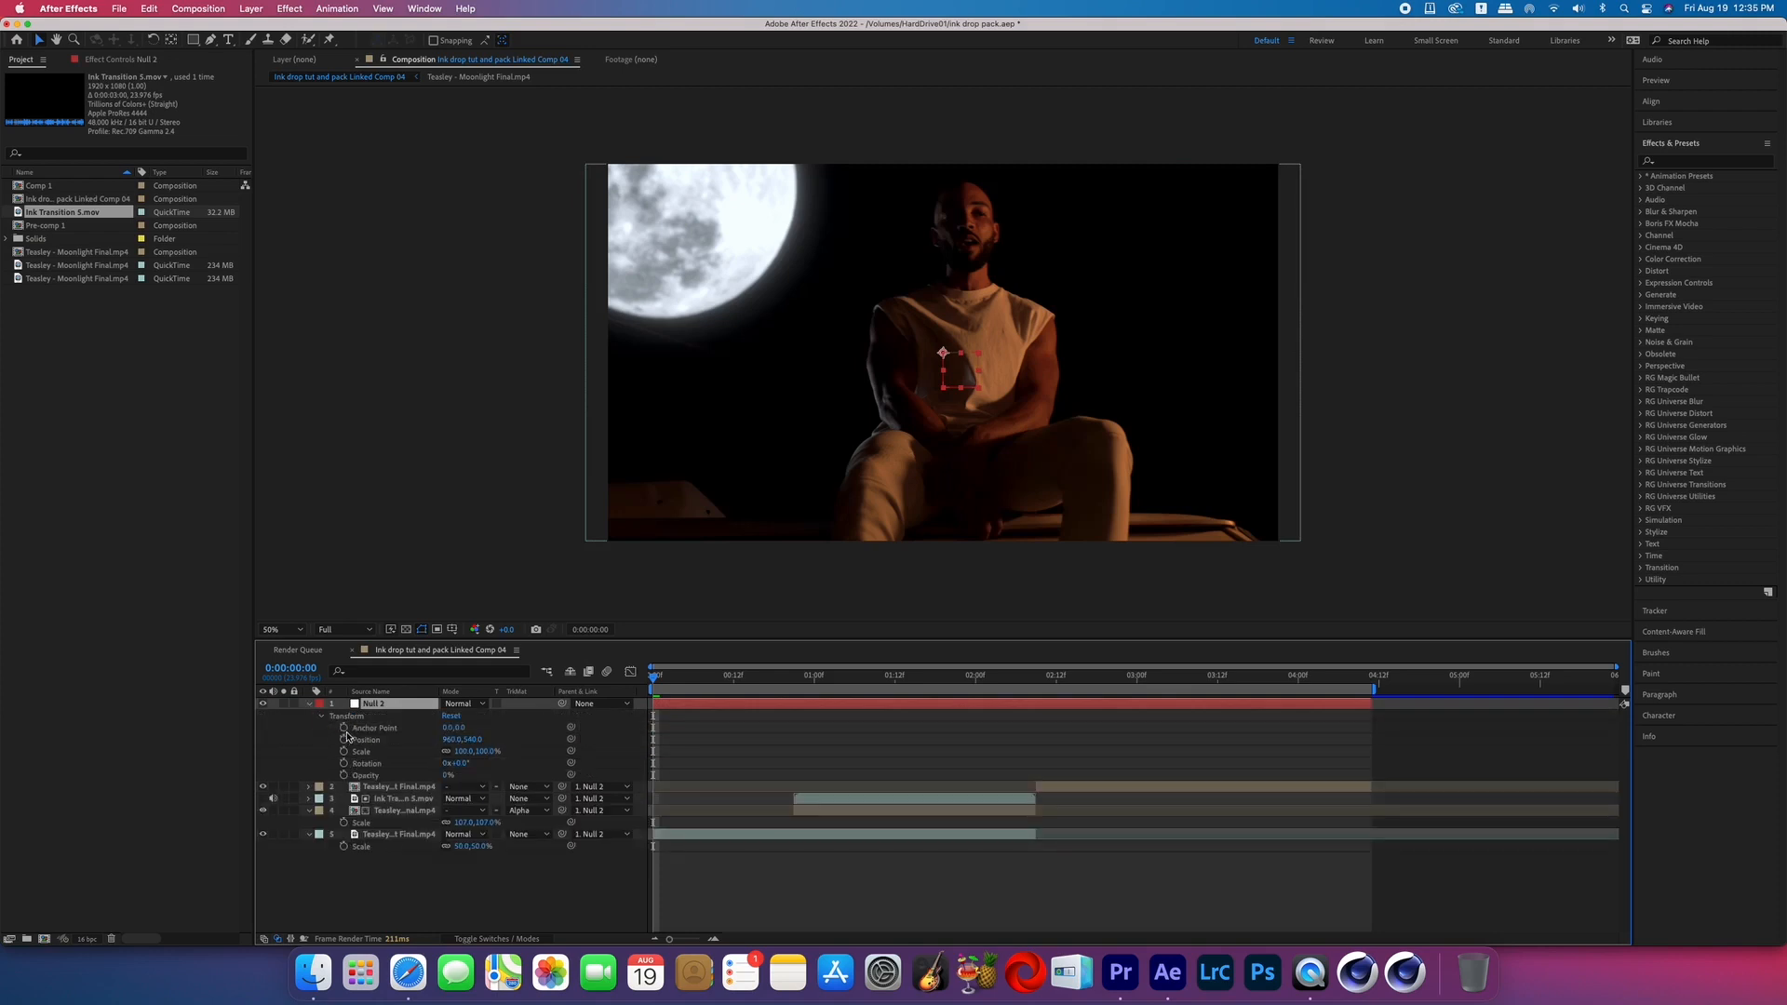
left_click(379, 739)
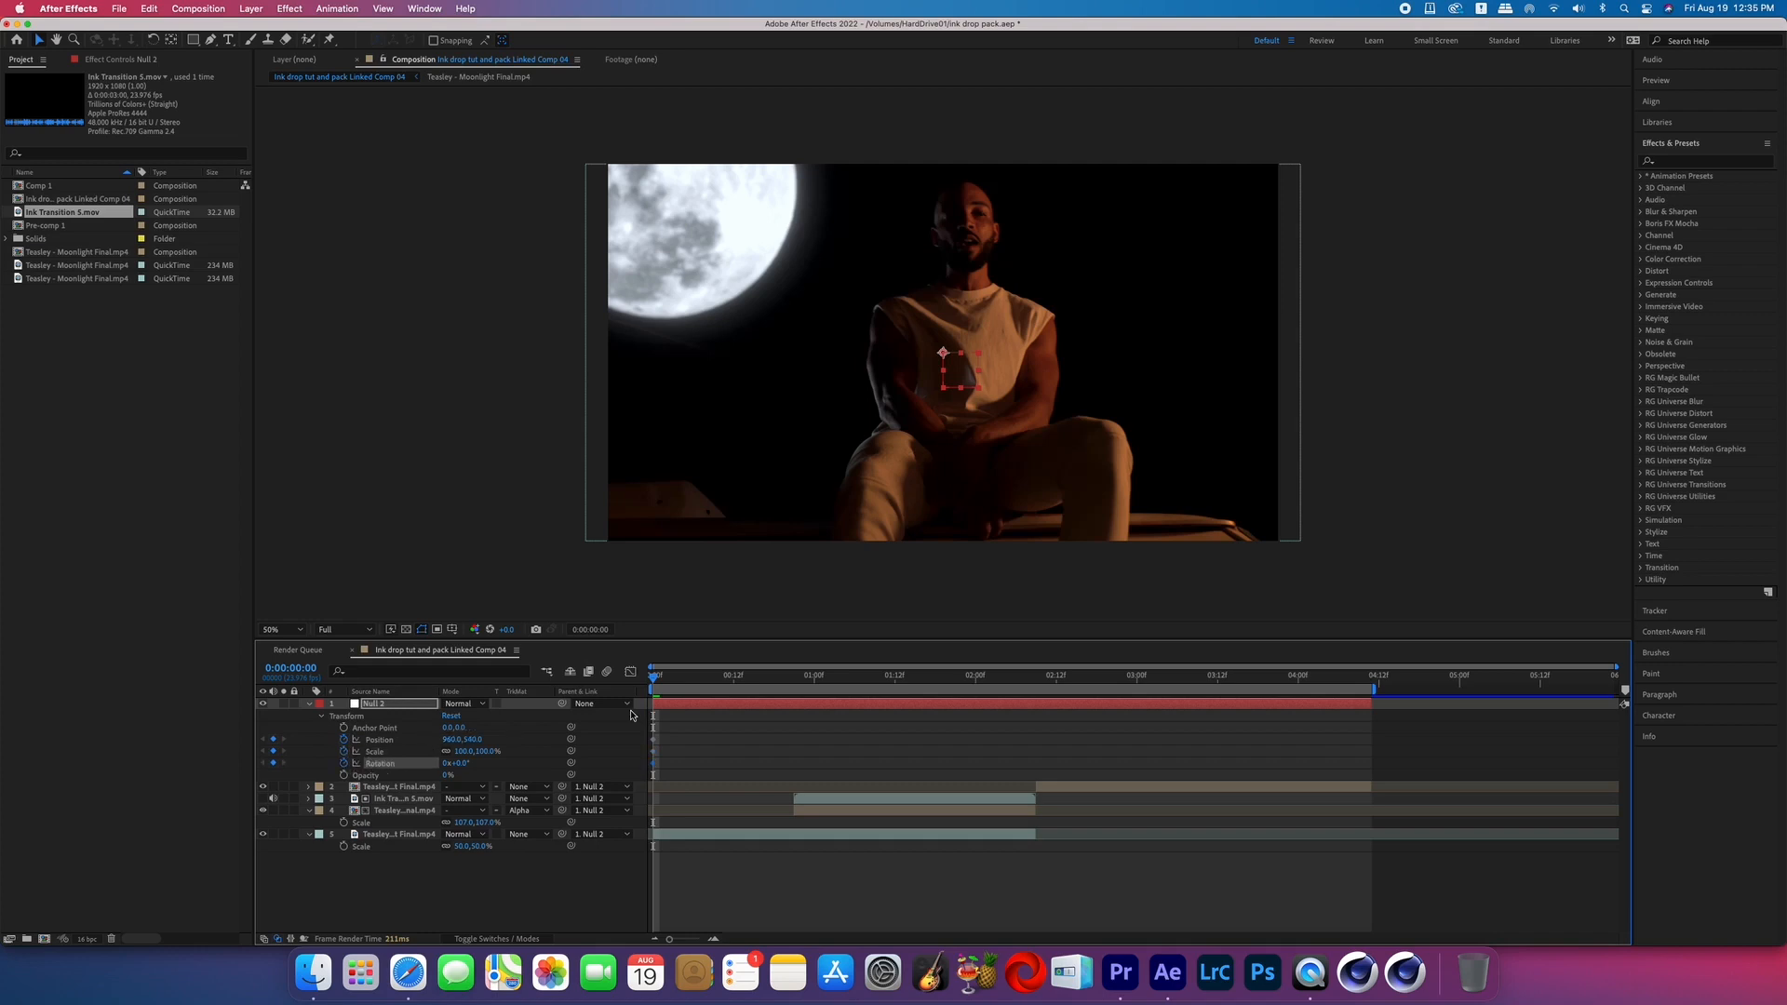
double_click(462, 751)
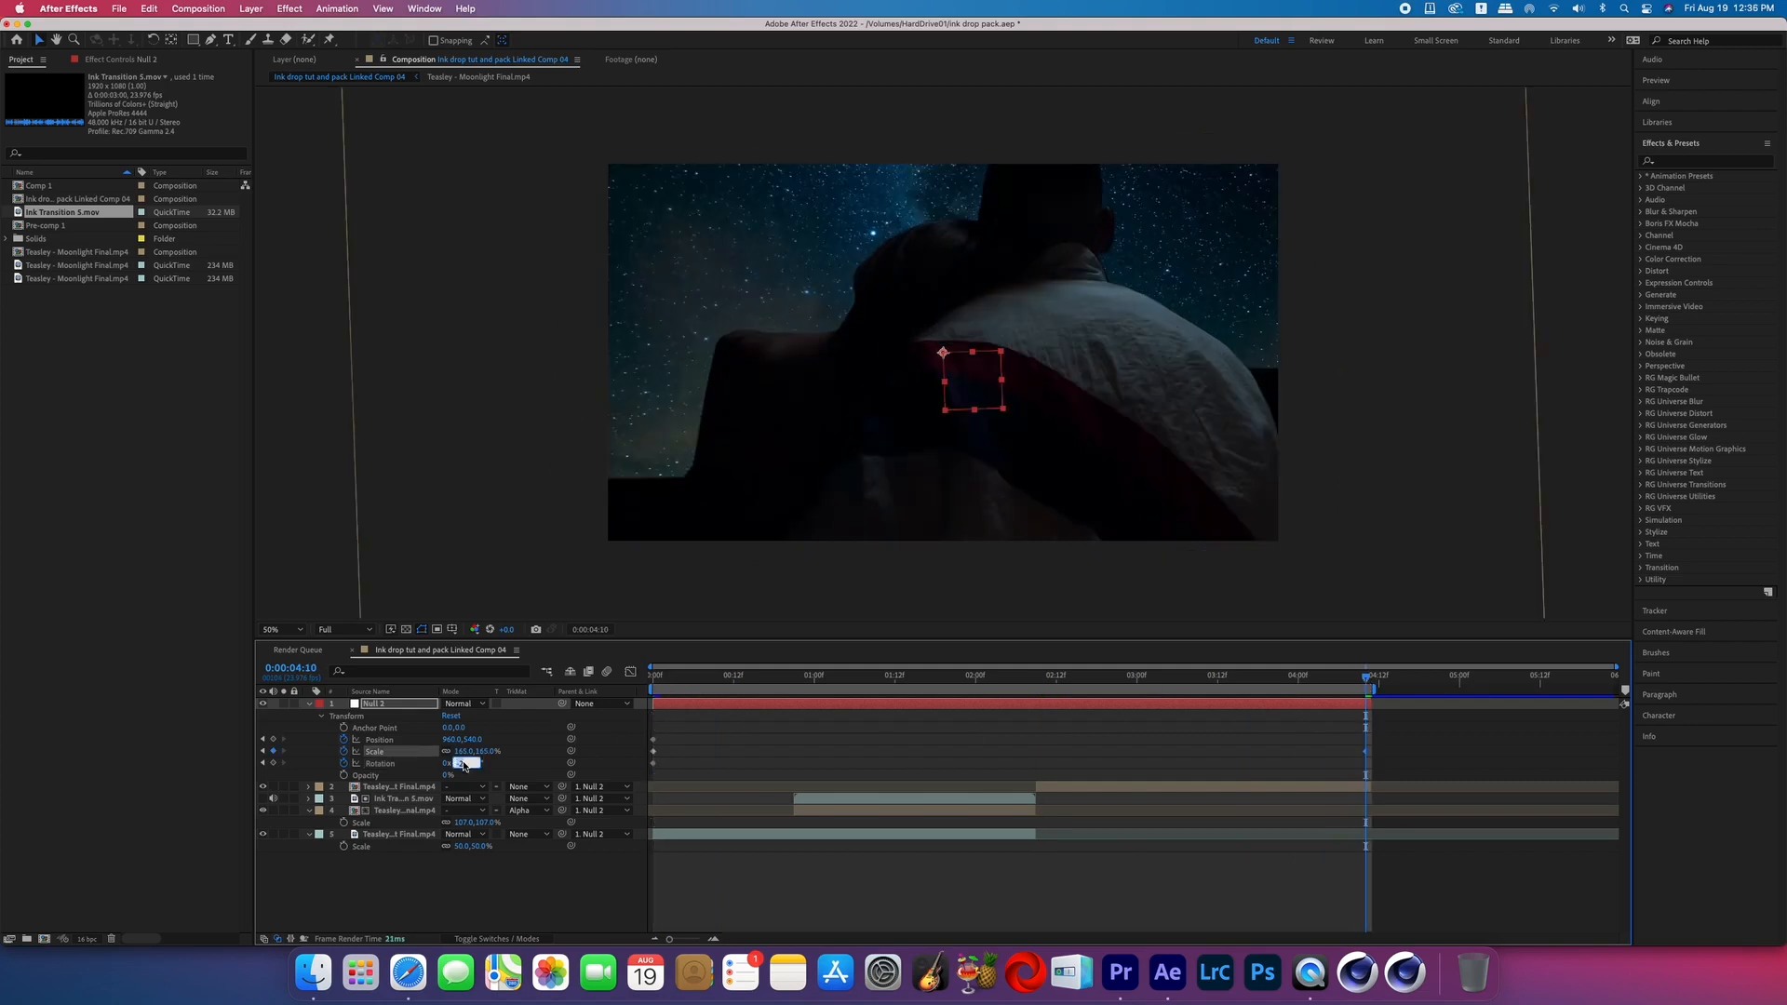
- Set the null's ending Rotation to 14 so the footage tilts while scaling up
type("14")
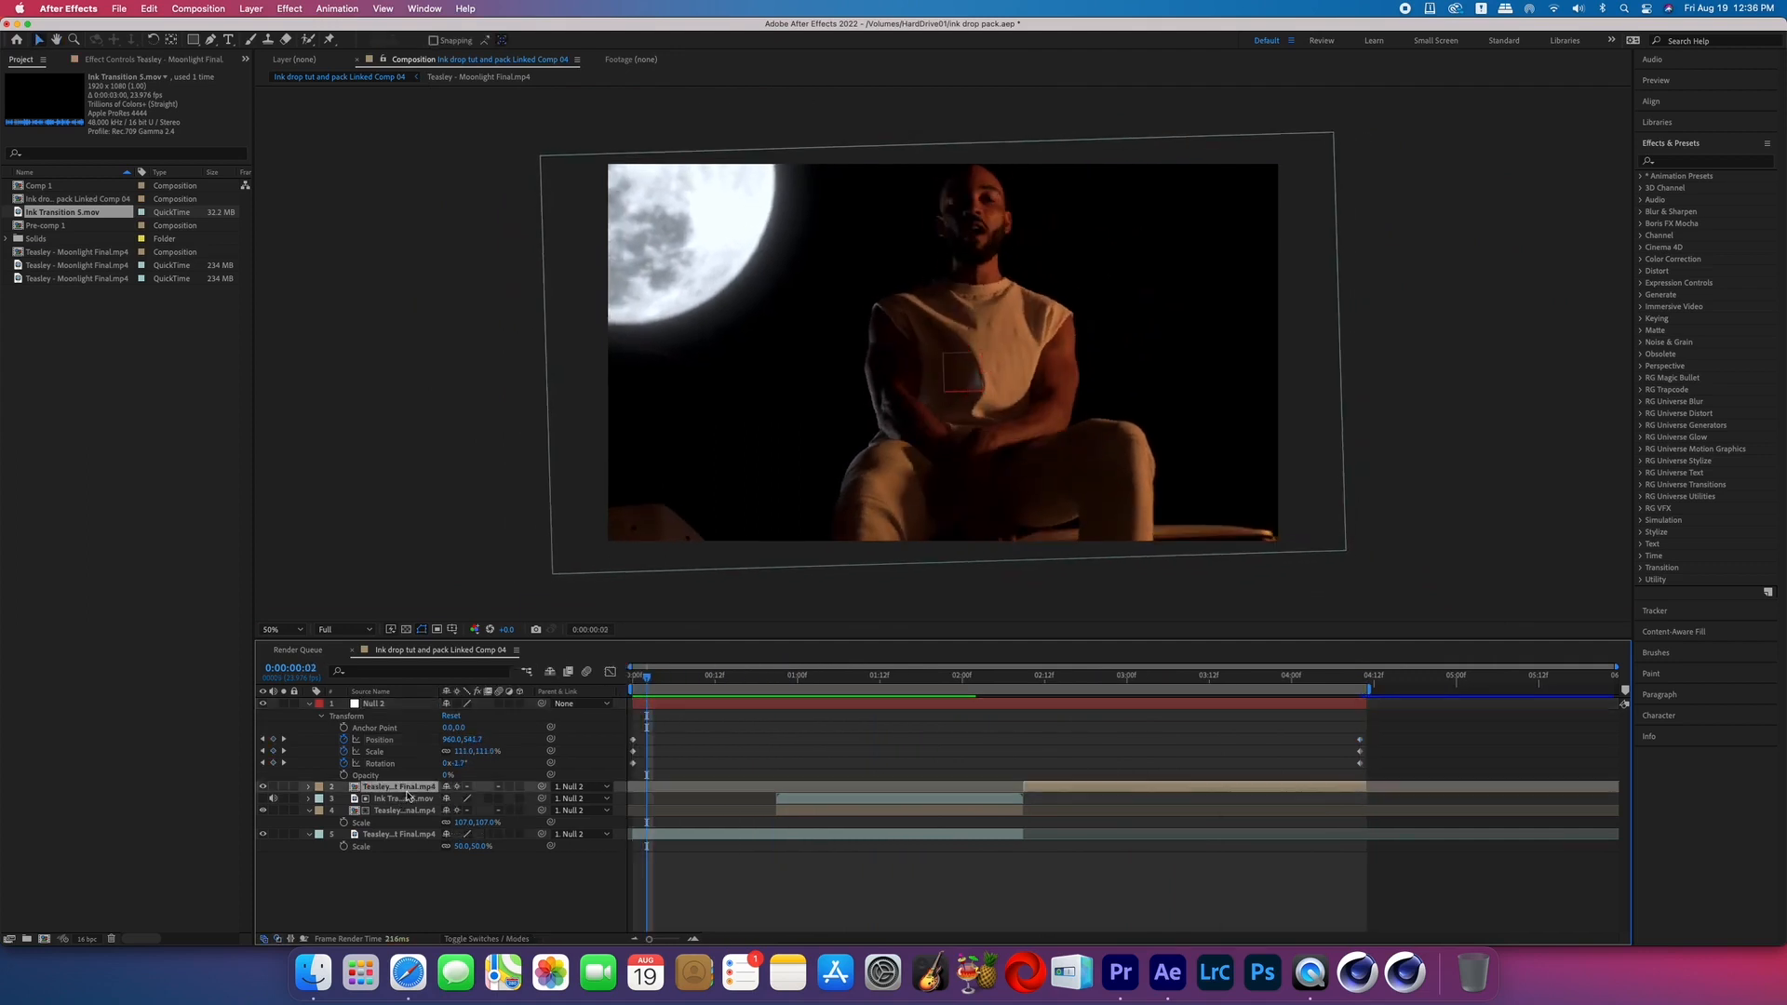
left_click(396, 834)
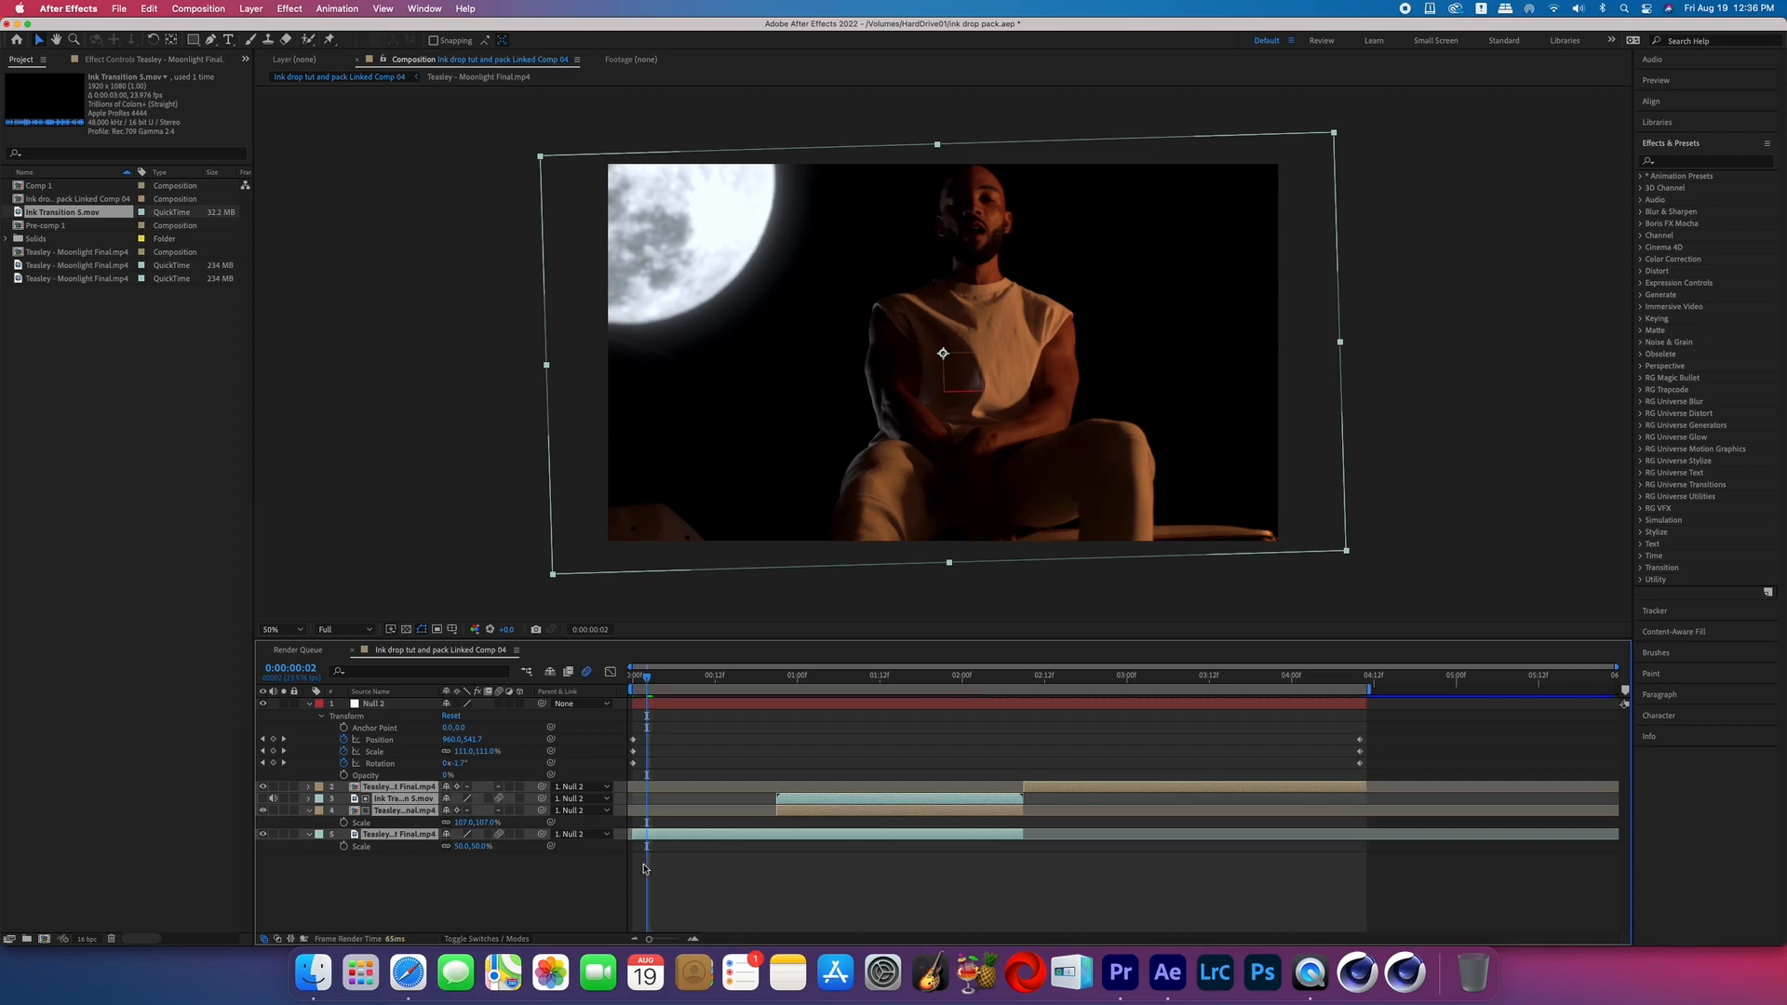
left_click(847, 674)
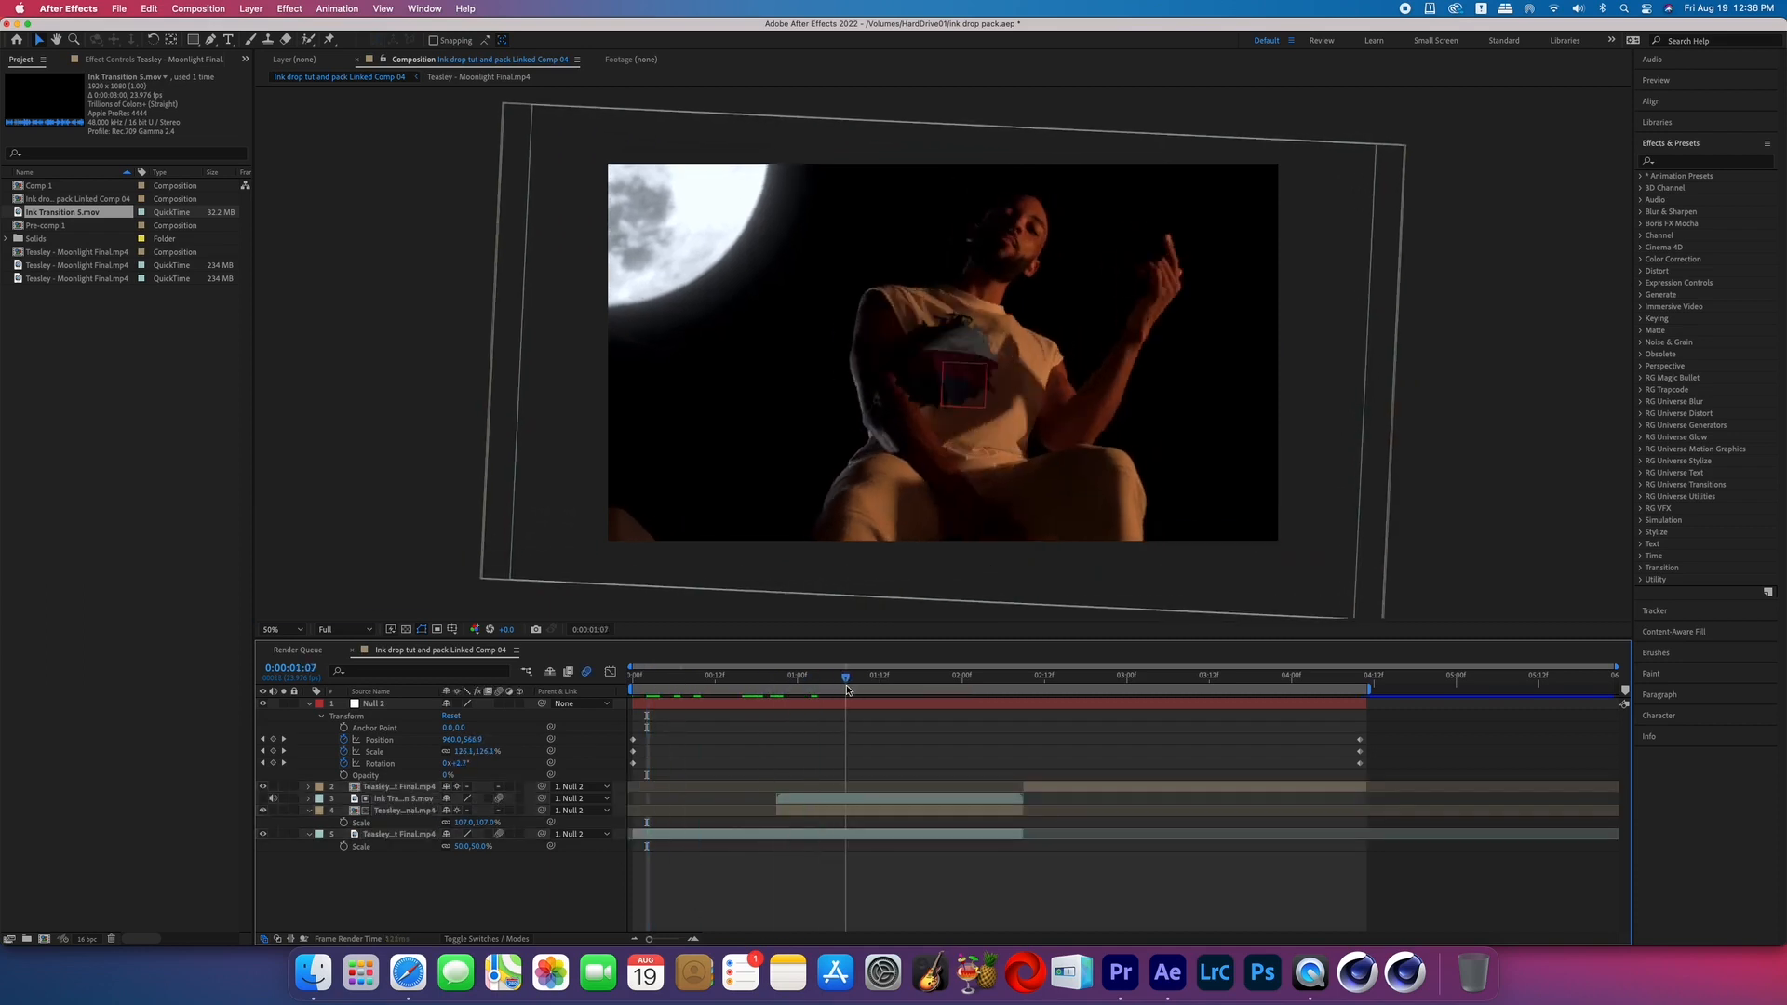